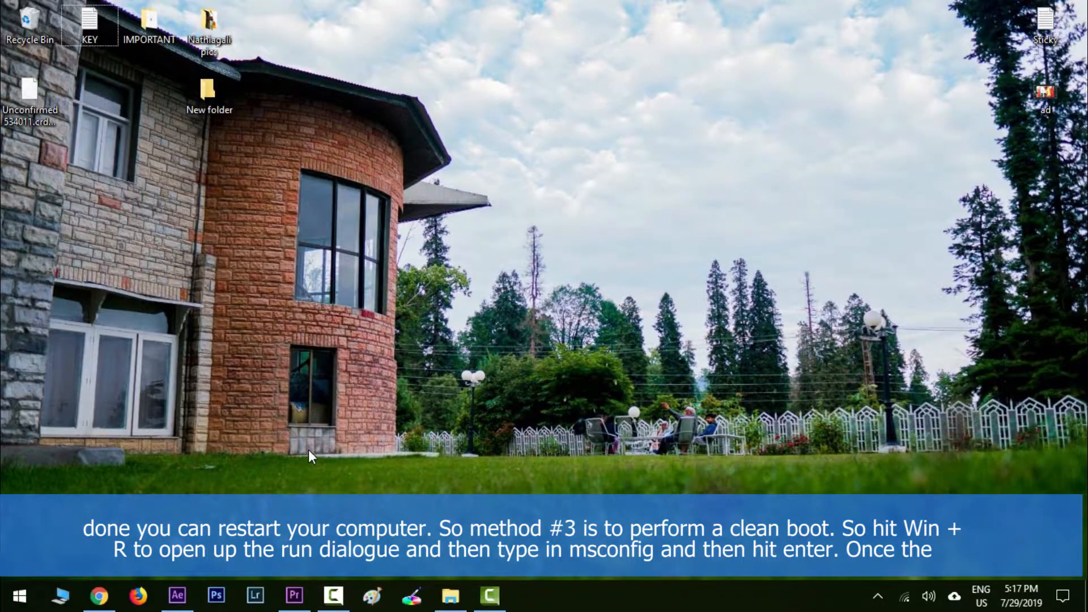
# - Launch System Configuration (msconfig) from the Run dialog
pyautogui.press('Win+r')
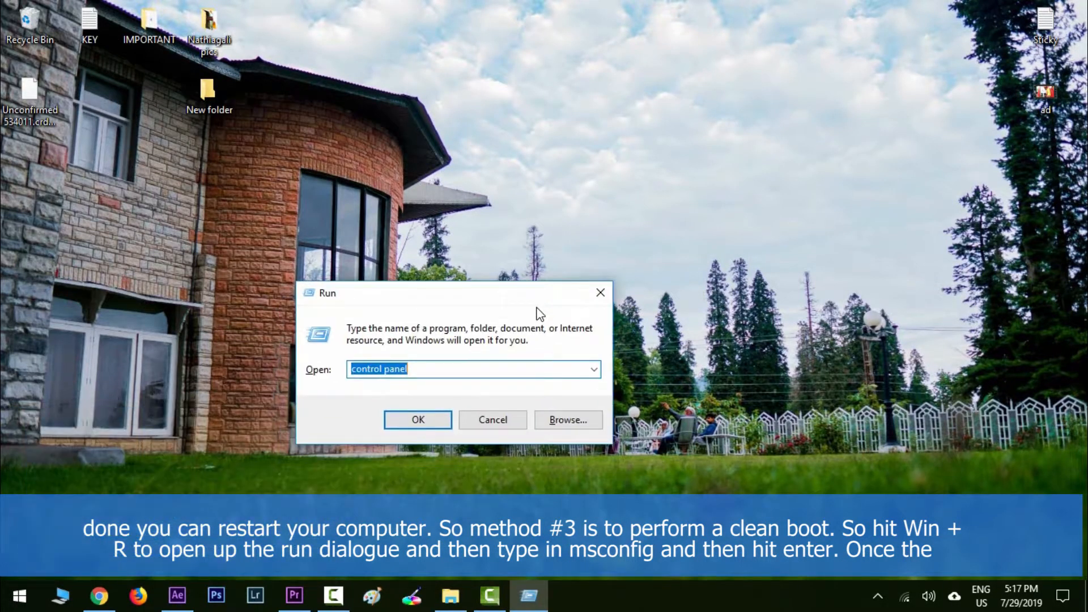
pyautogui.click(417, 420)
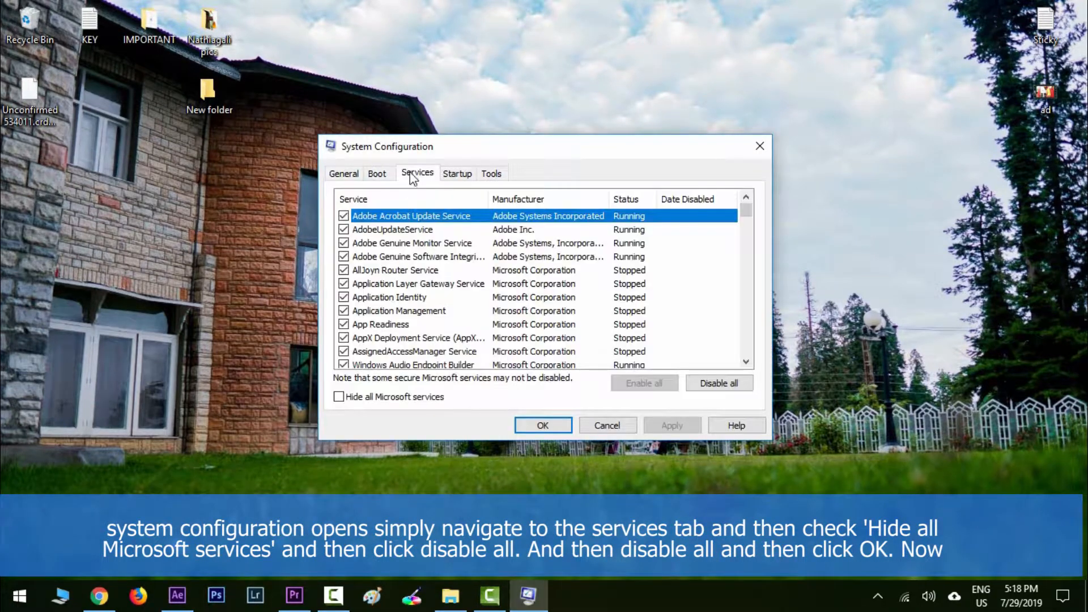
# - View the Services list, then launch Task Manager with taskmgr from Run
pyautogui.click(340, 396)
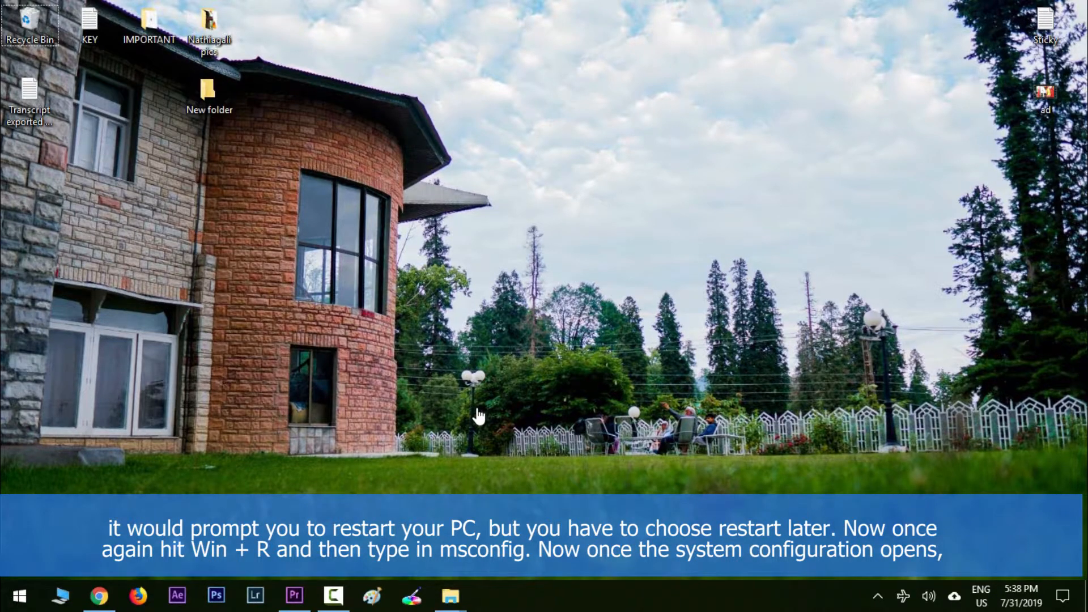
pyautogui.press('Win+r')
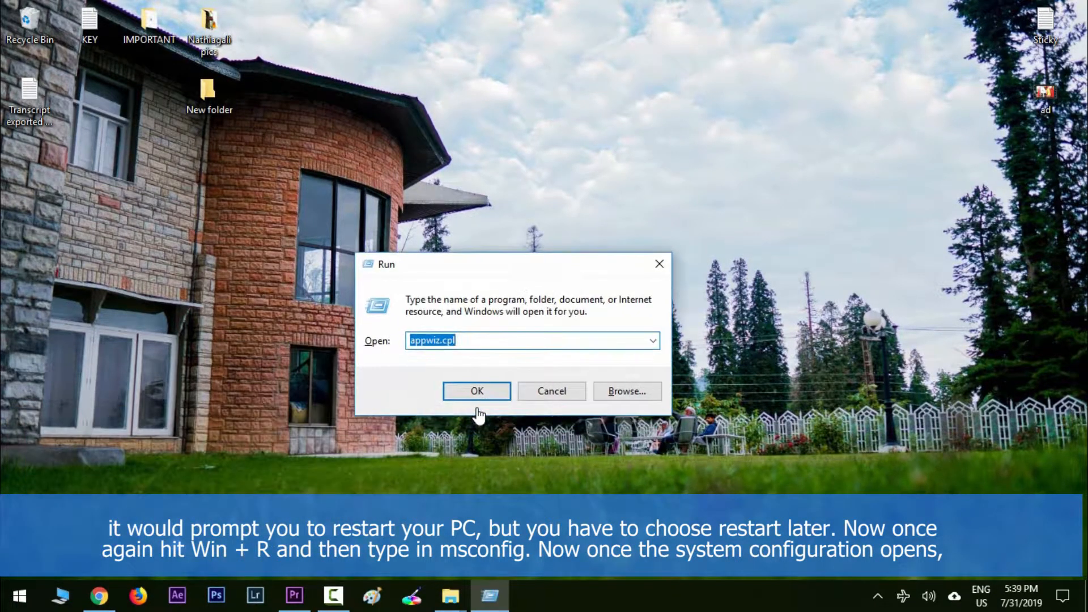
pyautogui.write('taskmgr')
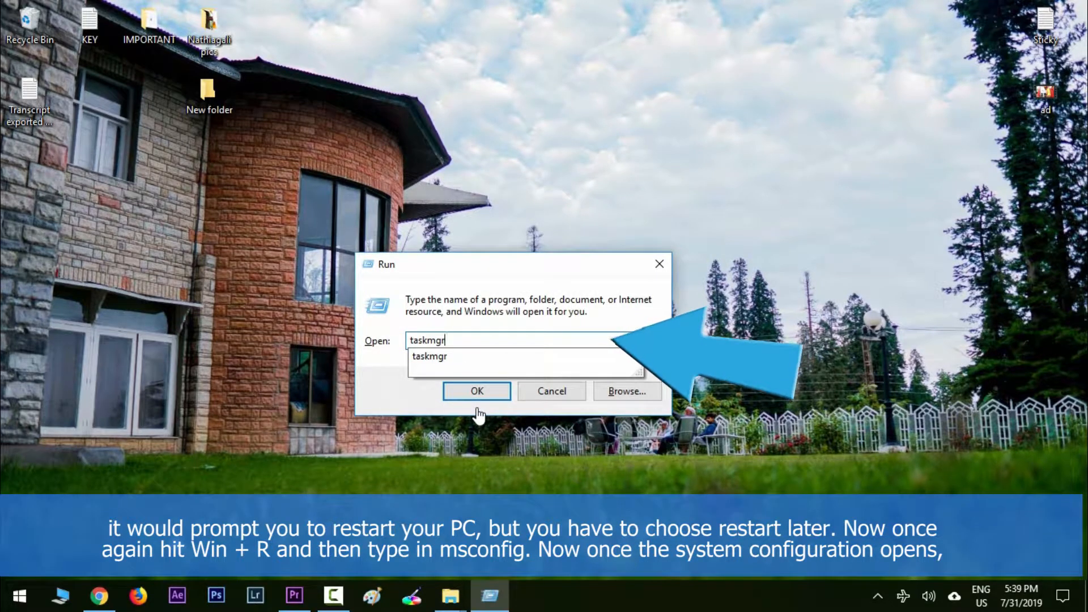
pyautogui.click(476, 391)
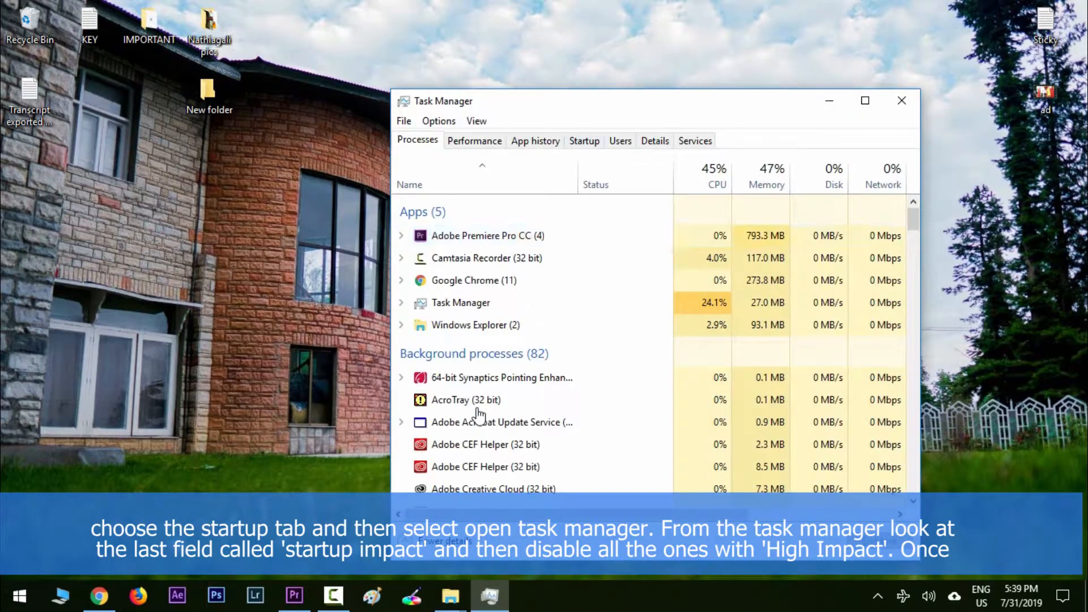
# - Show startup programs and select the High-impact googledrivesync entry
pyautogui.click(584, 140)
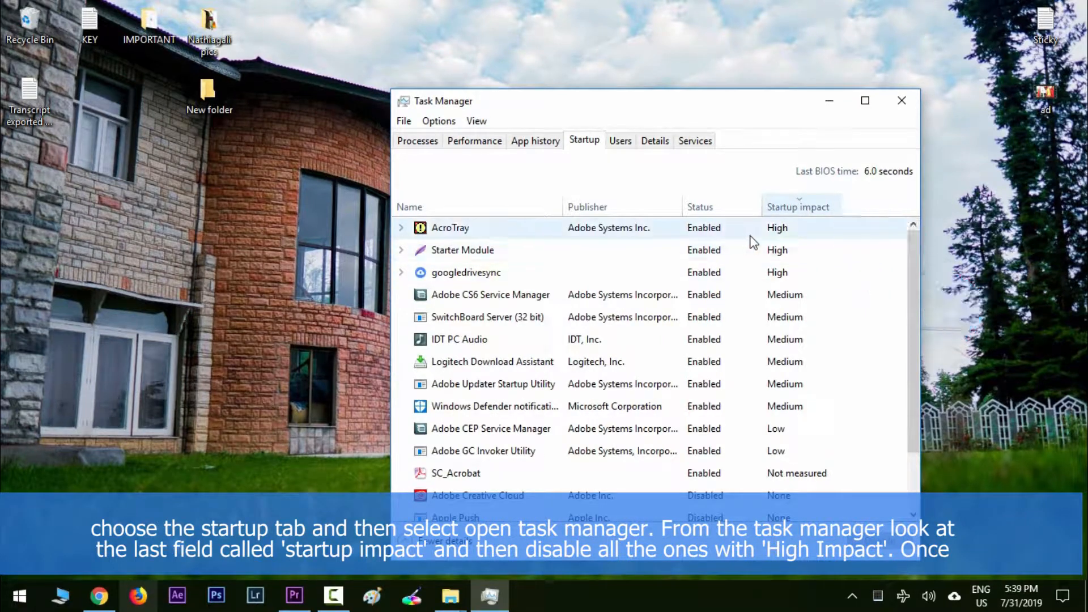
pyautogui.click(466, 272)
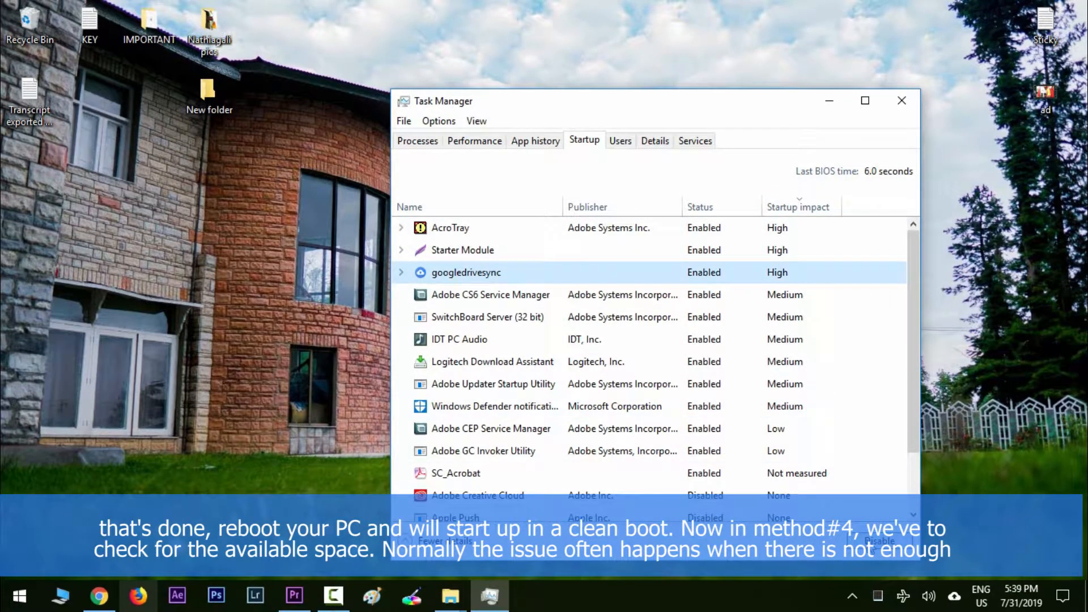